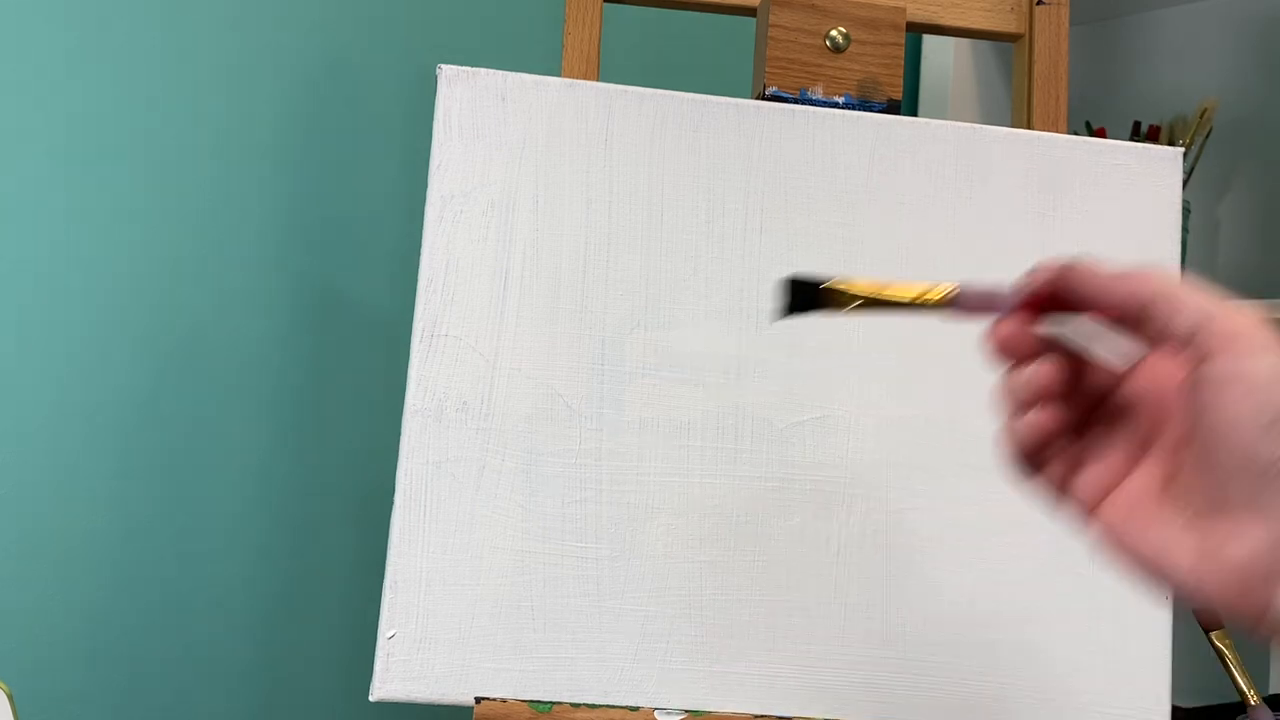
left_click_drag(1050, 200, 1050, 620)
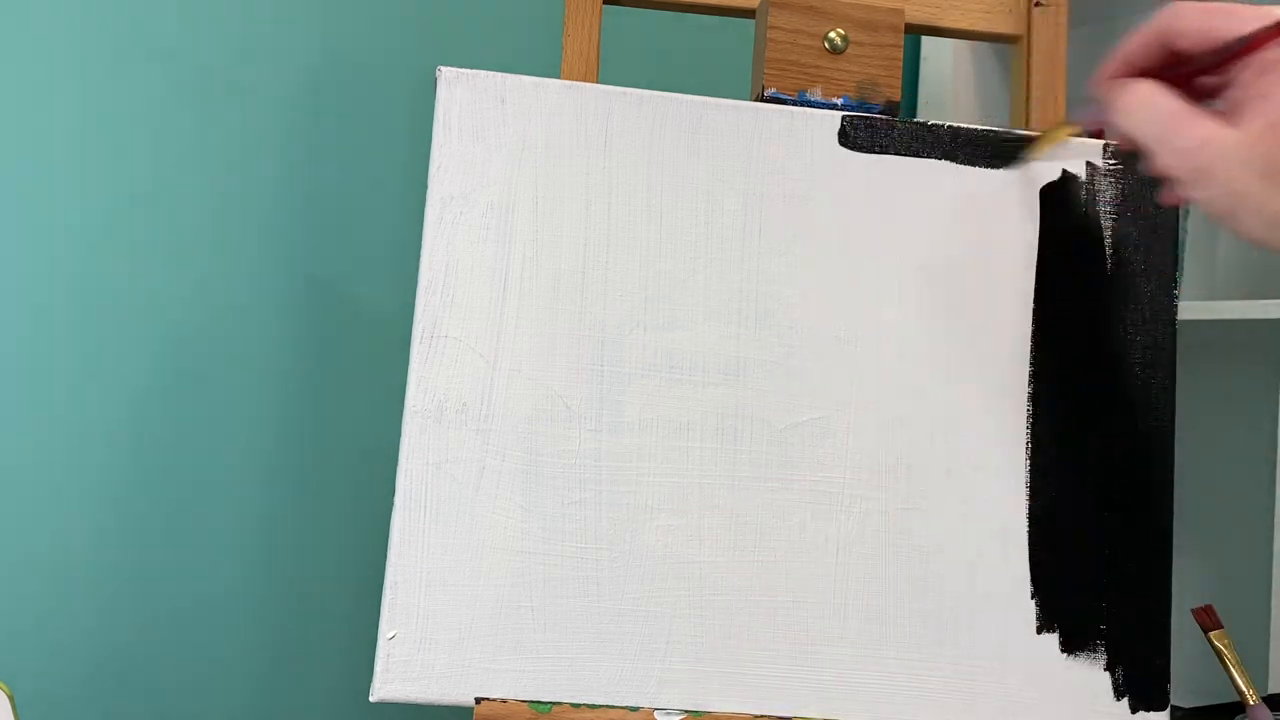
left_click_drag(1050, 150, 720, 180)
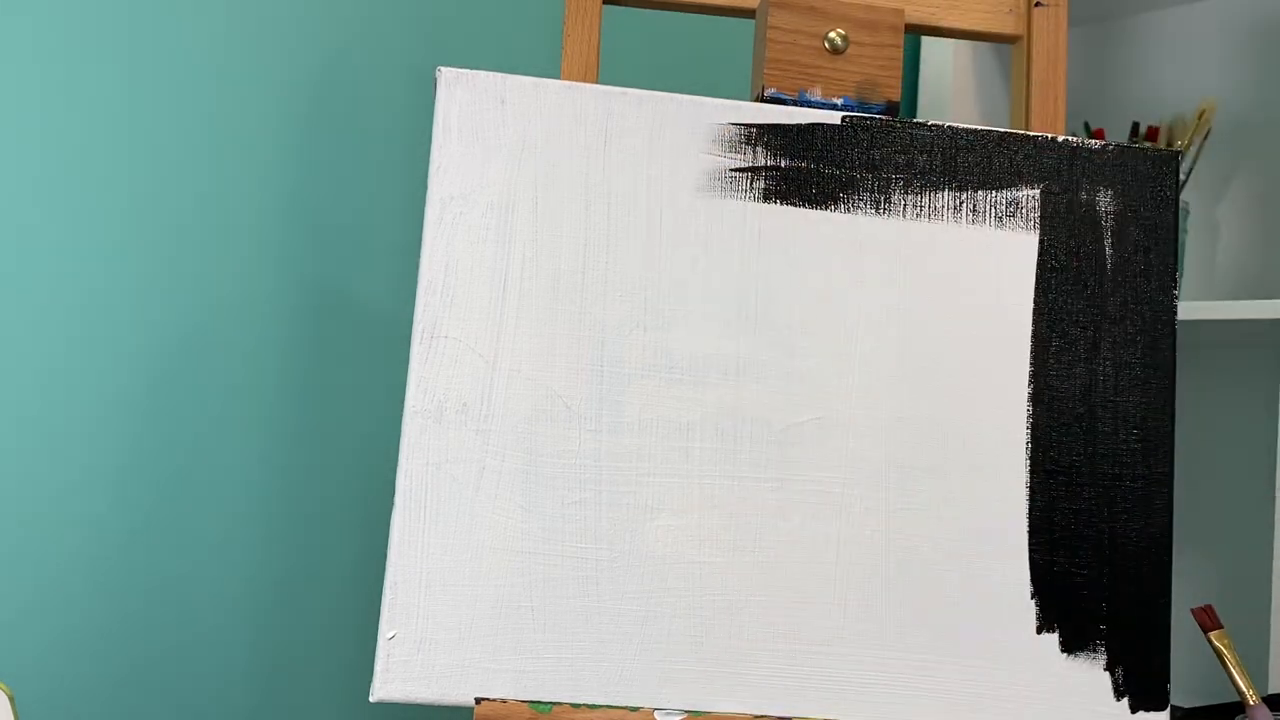